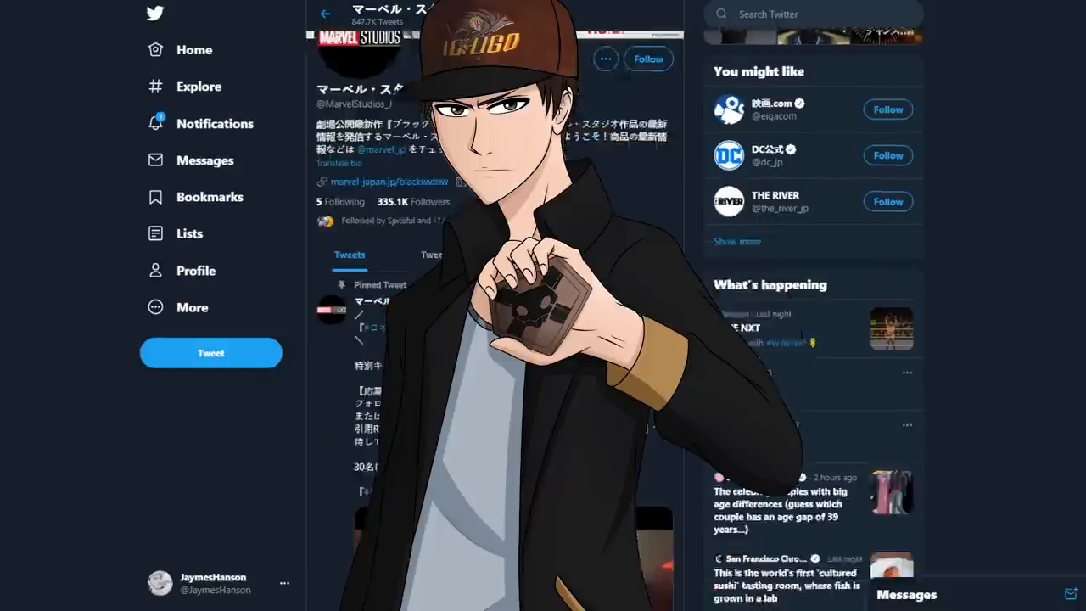
Scroll the Marvel Studios Japan profile down to the pinned Bleach x Loki villain visual tweet
scroll(down, 3)
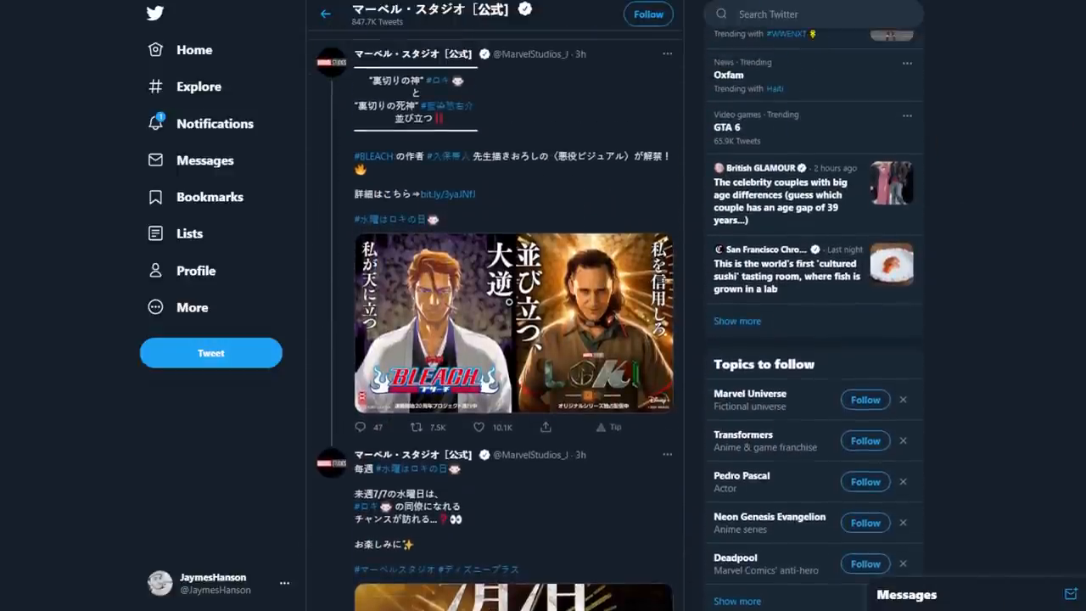
View the villain visual tweet in its own thread and read the translated text, image and Disney+ link
click(509, 323)
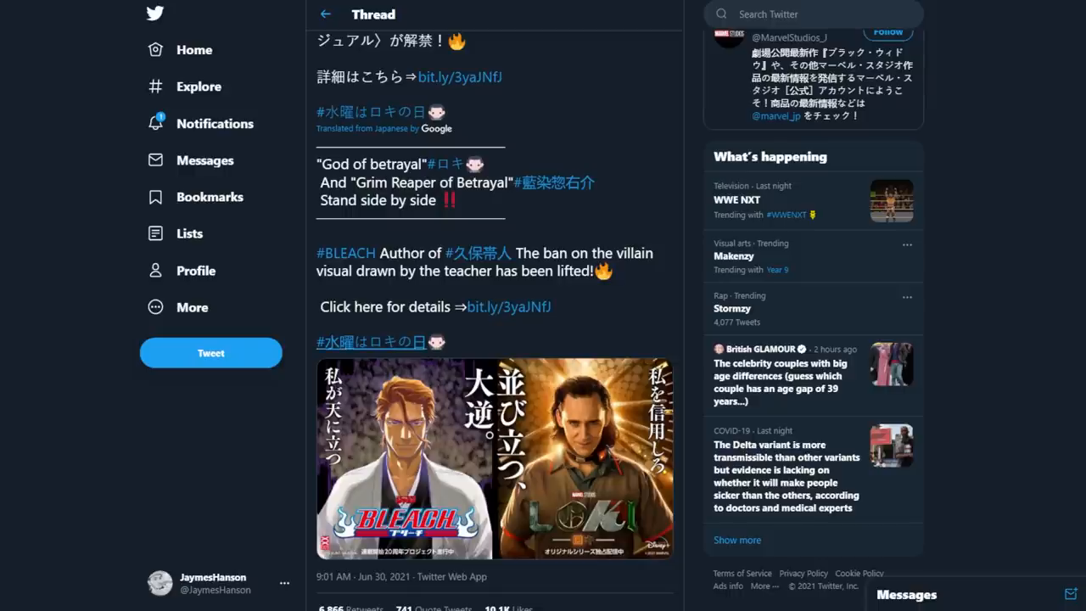
scroll(up, 3)
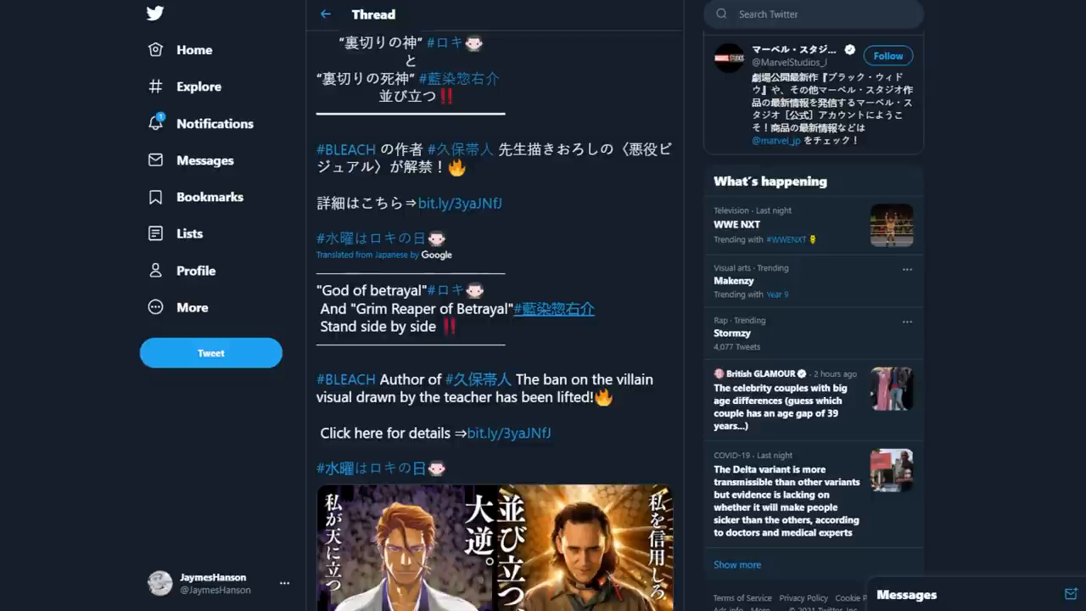
scroll(down, 3)
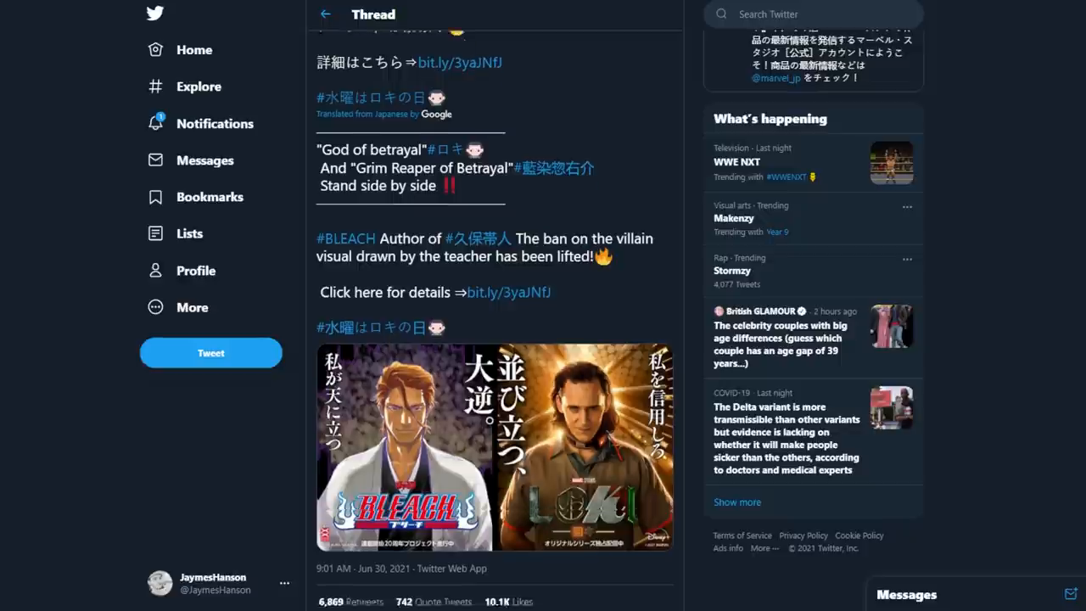
scroll(down, 3)
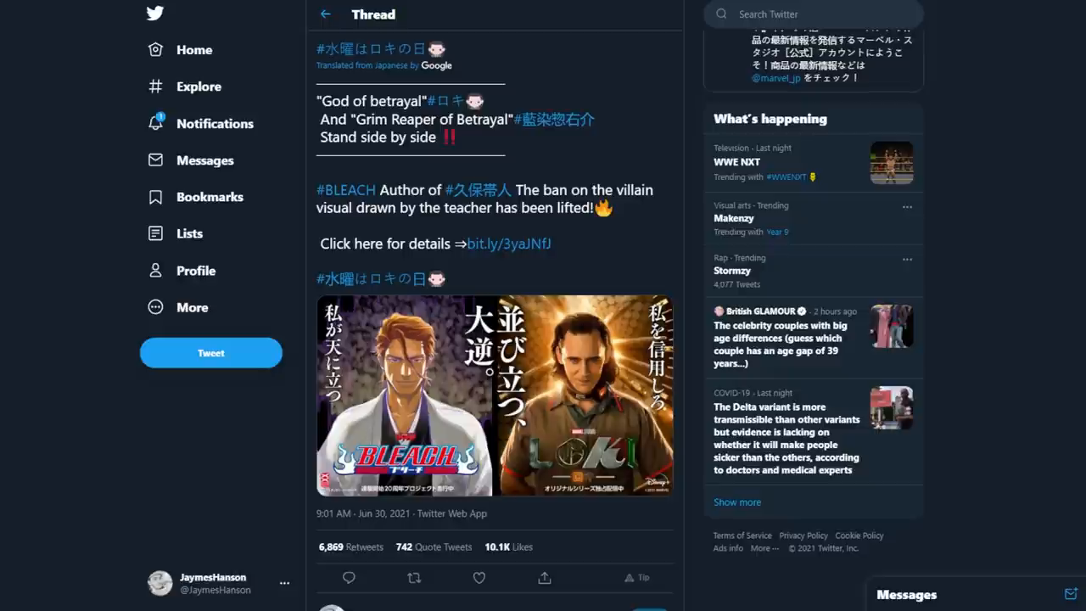
scroll(down, 3)
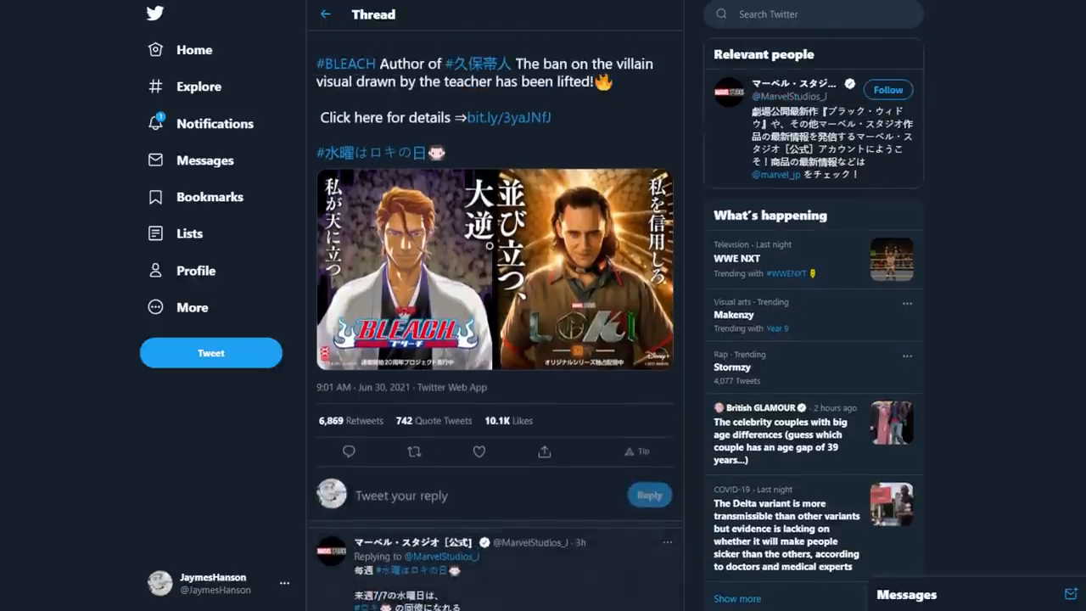
scroll(down, 3)
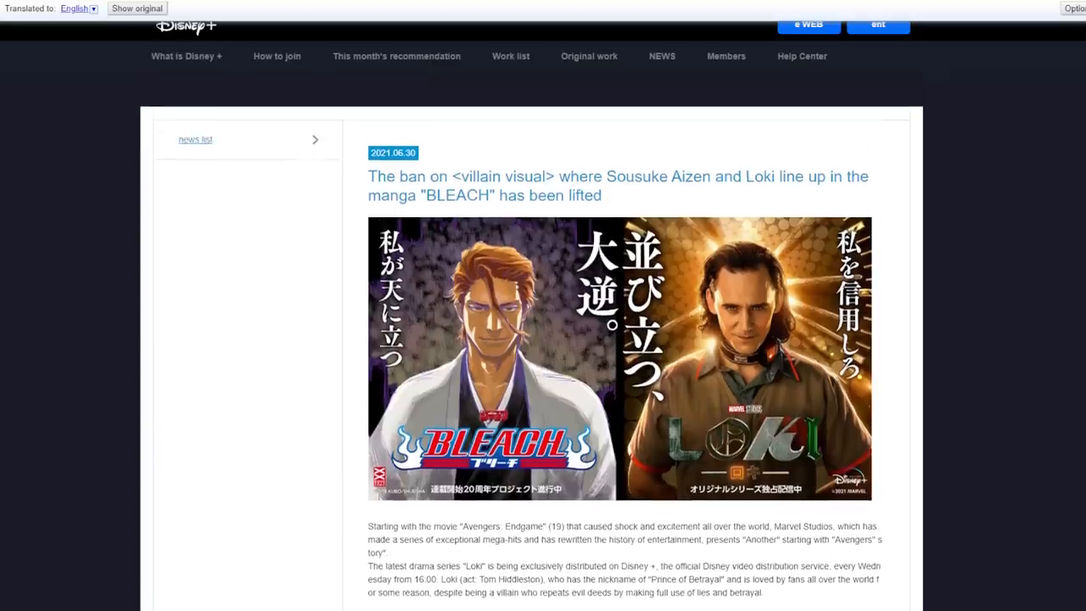
Read down the translated Disney+ Japan article past the Aizen and Loki descriptions into the Loki synopsis
scroll(down, 3)
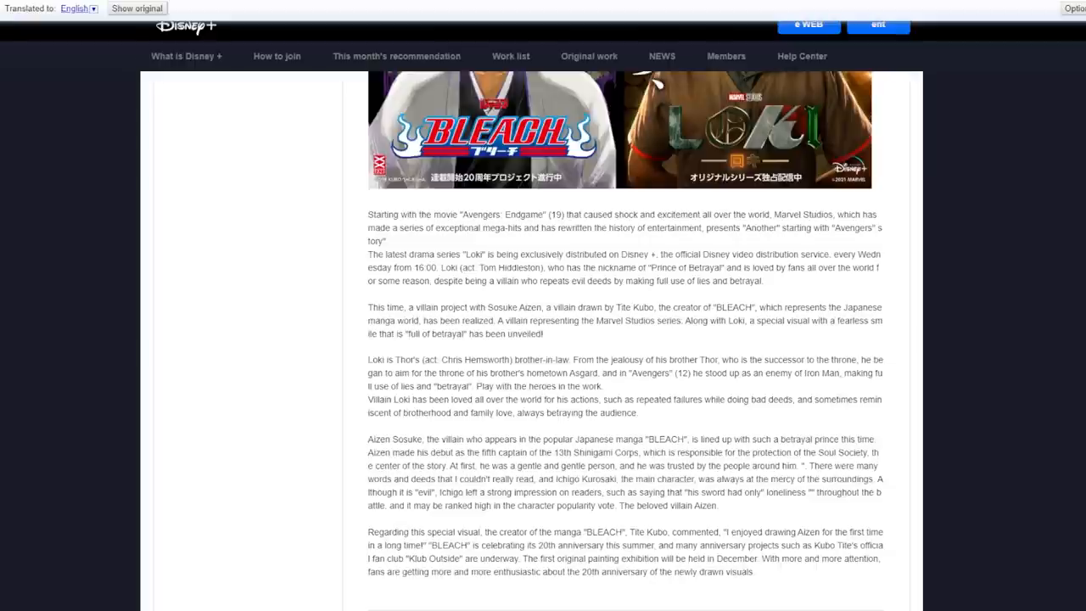
scroll(down, 3)
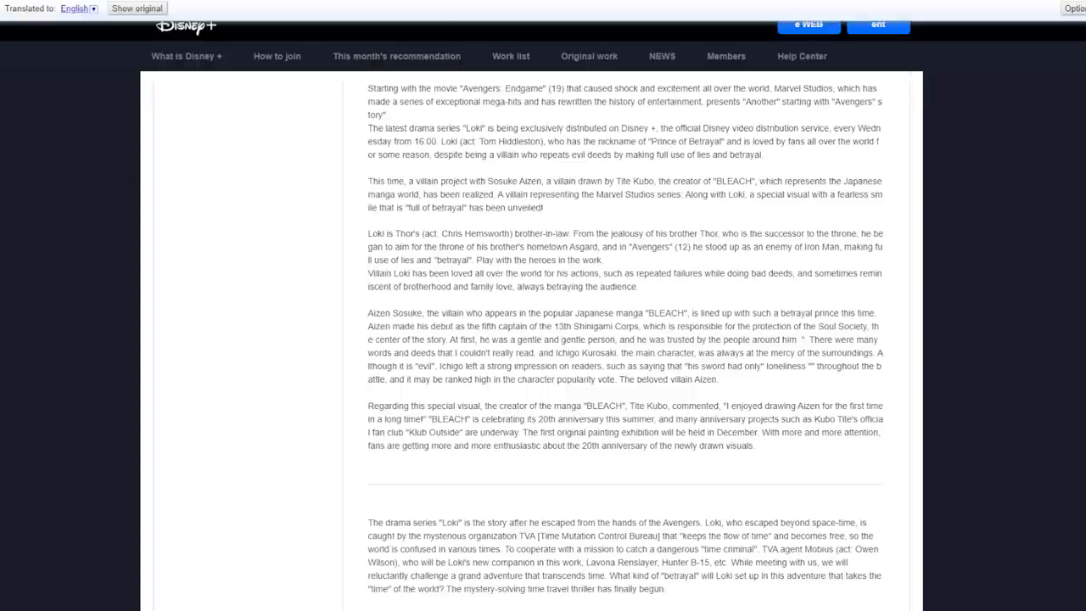
drag(428, 194, 542, 207)
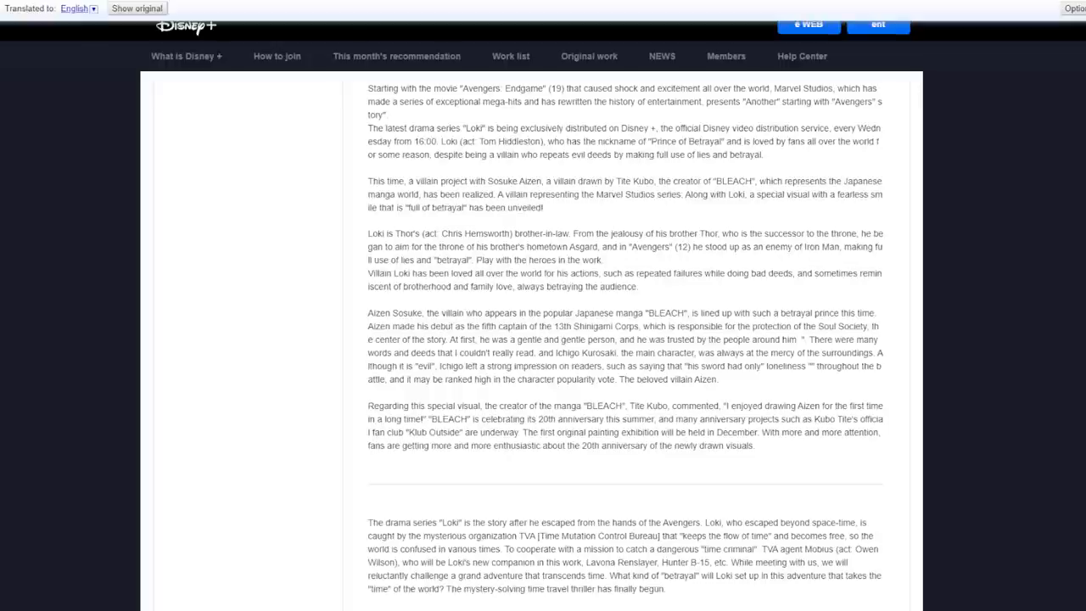
drag(367, 235, 614, 285)
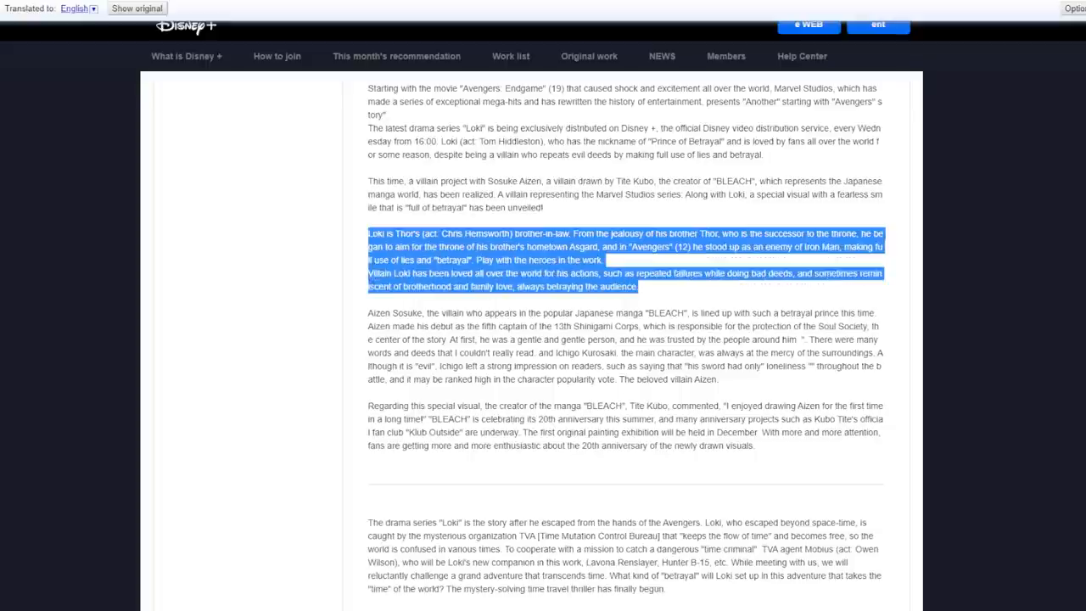
scroll(down, 3)
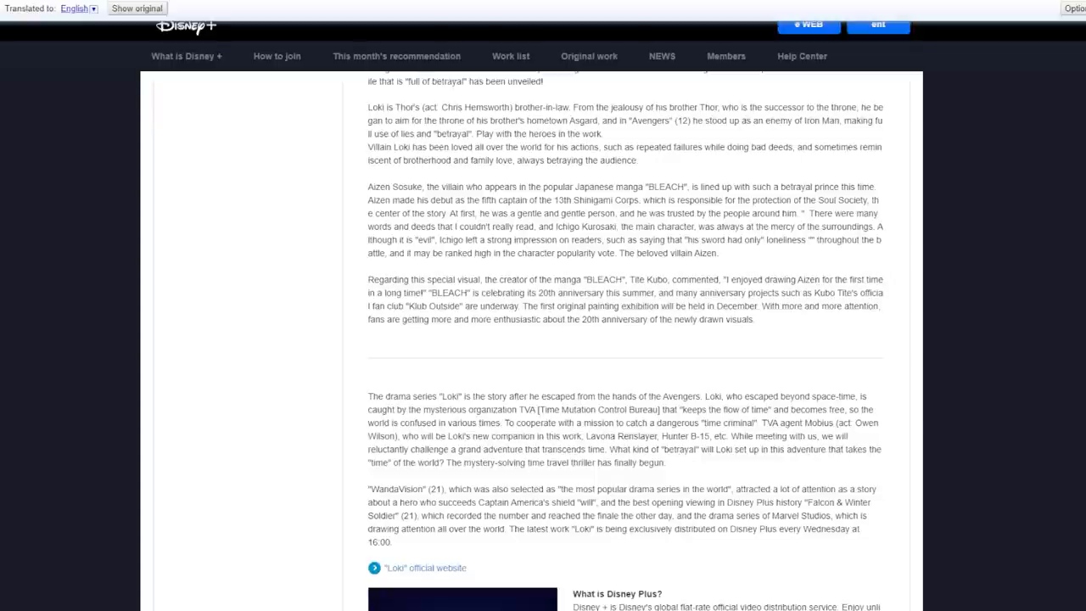
drag(367, 279, 752, 319)
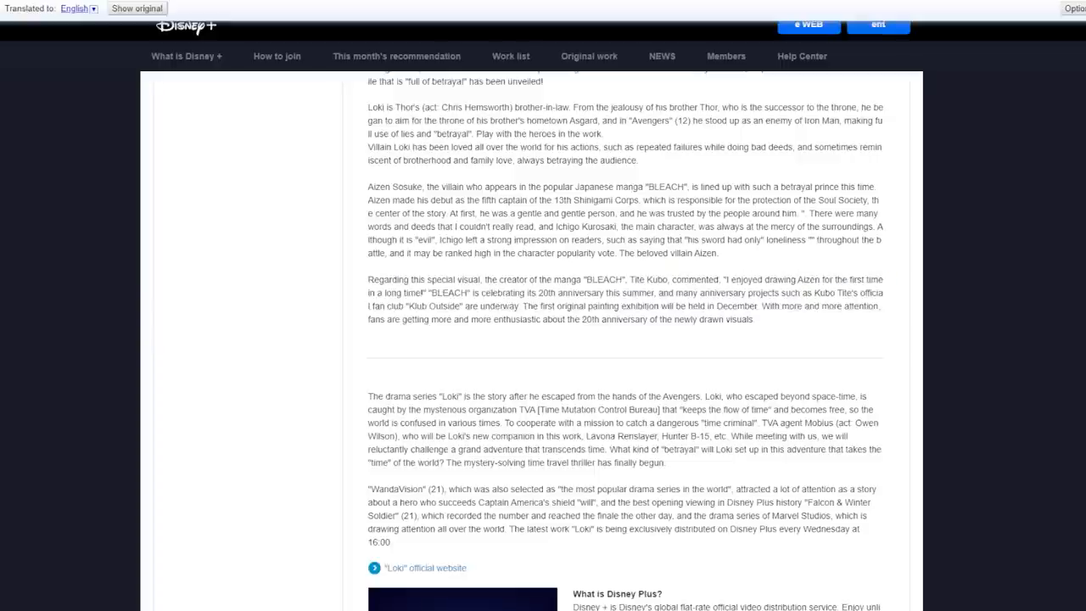
Scroll through the article to the paragraph 'The drama series Loki is the story after…' summarising the Loki story
scroll(up, 3)
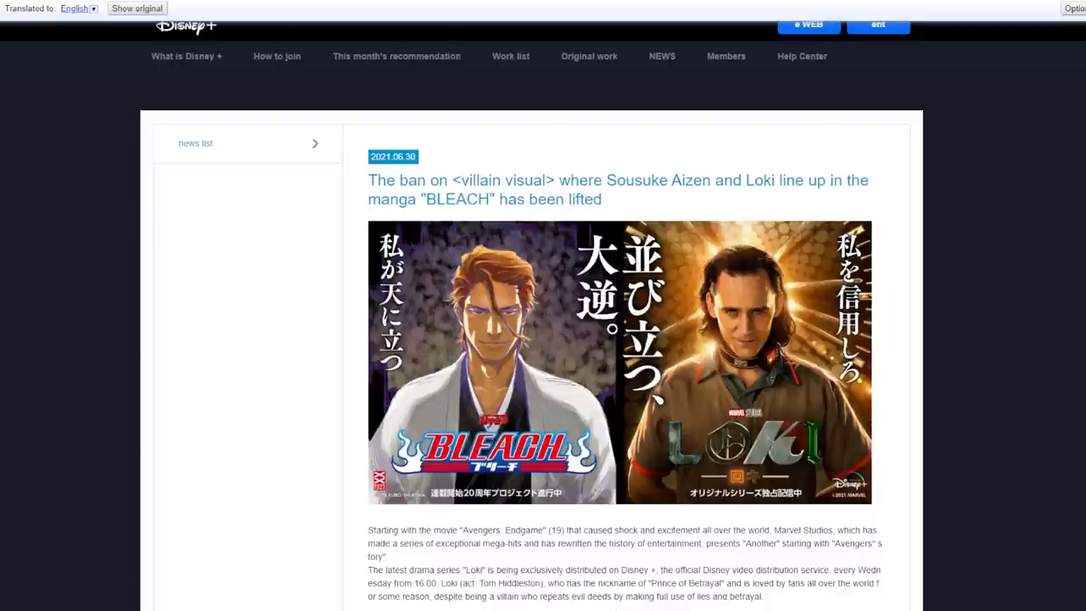
scroll(down, 3)
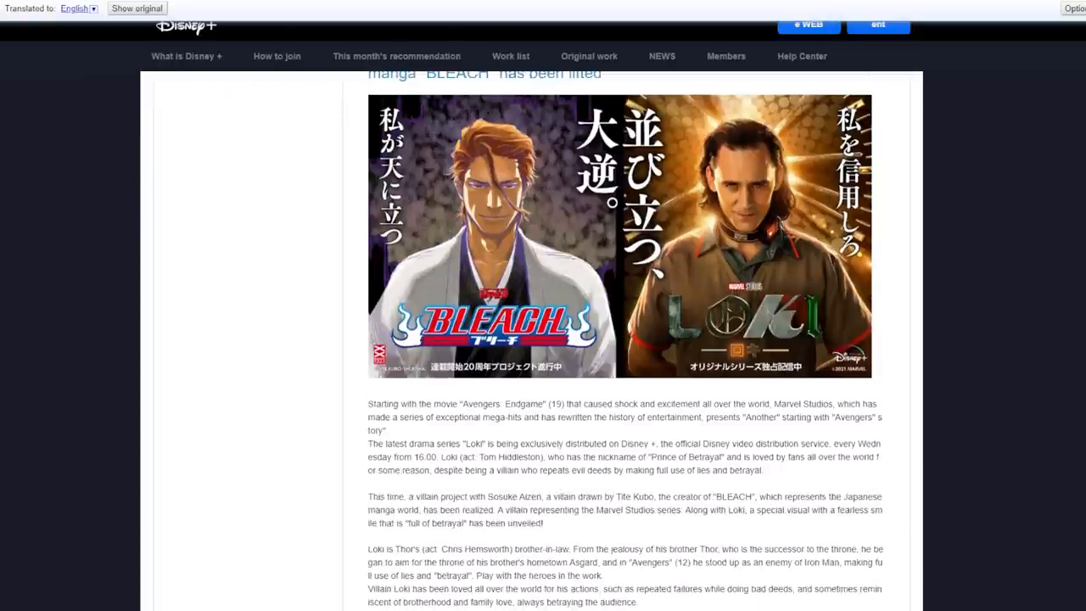
scroll(down, 3)
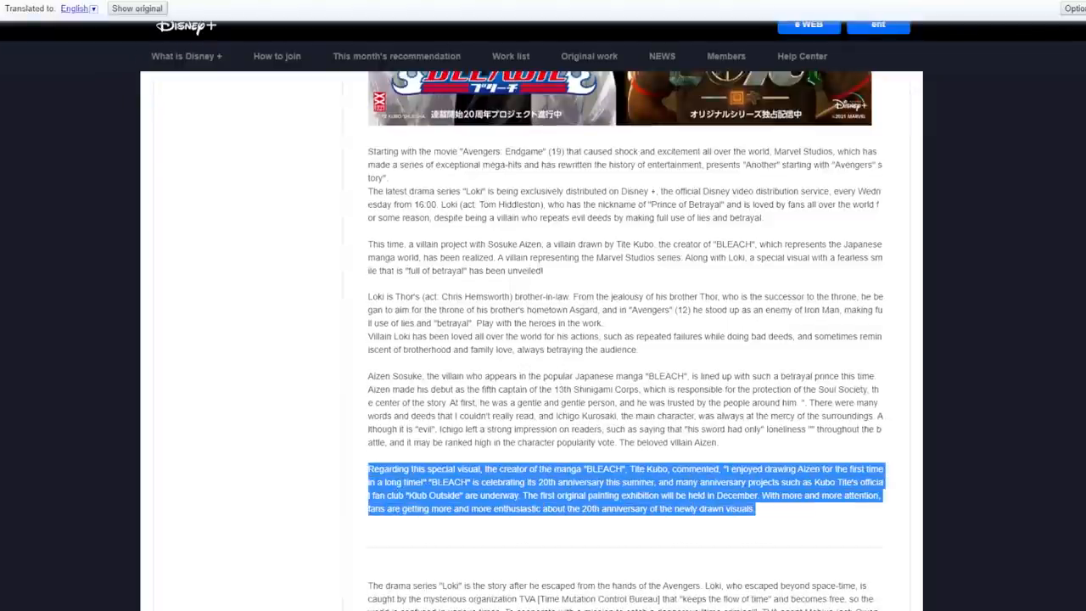
scroll(up, 3)
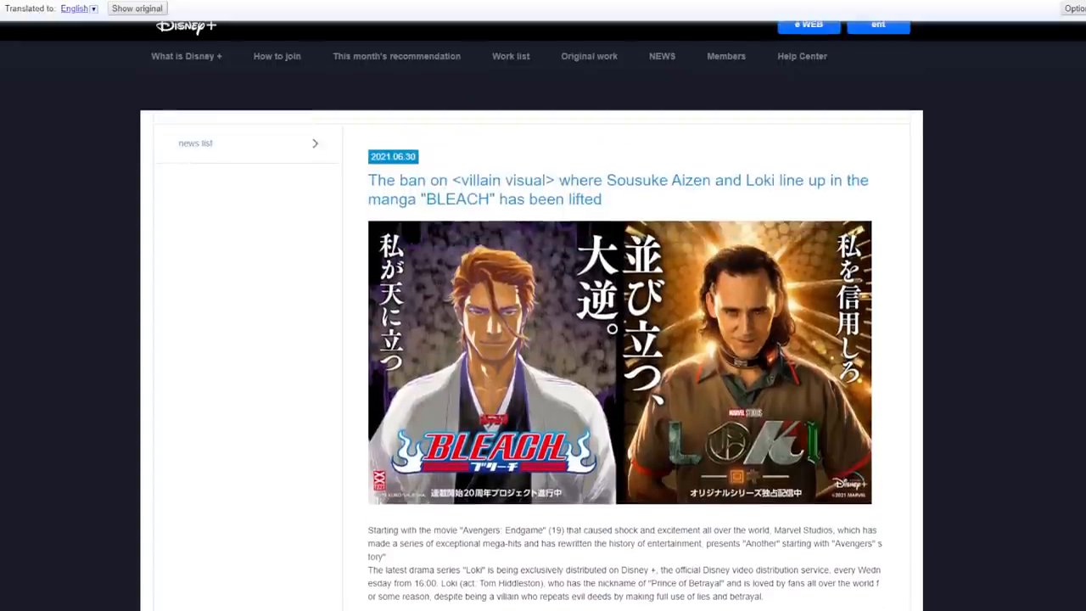
scroll(down, 3)
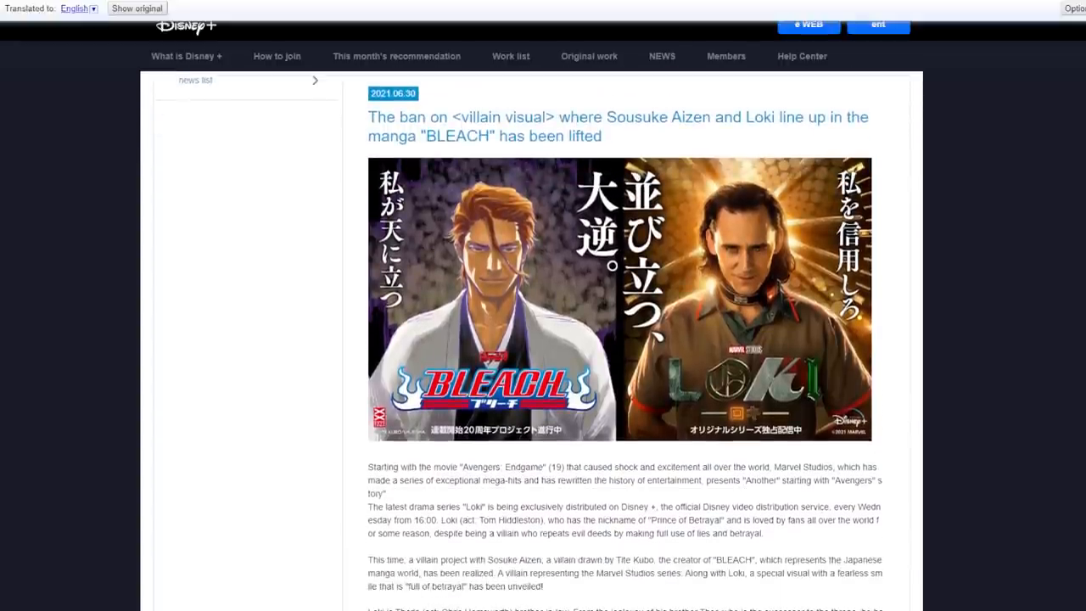
scroll(down, 3)
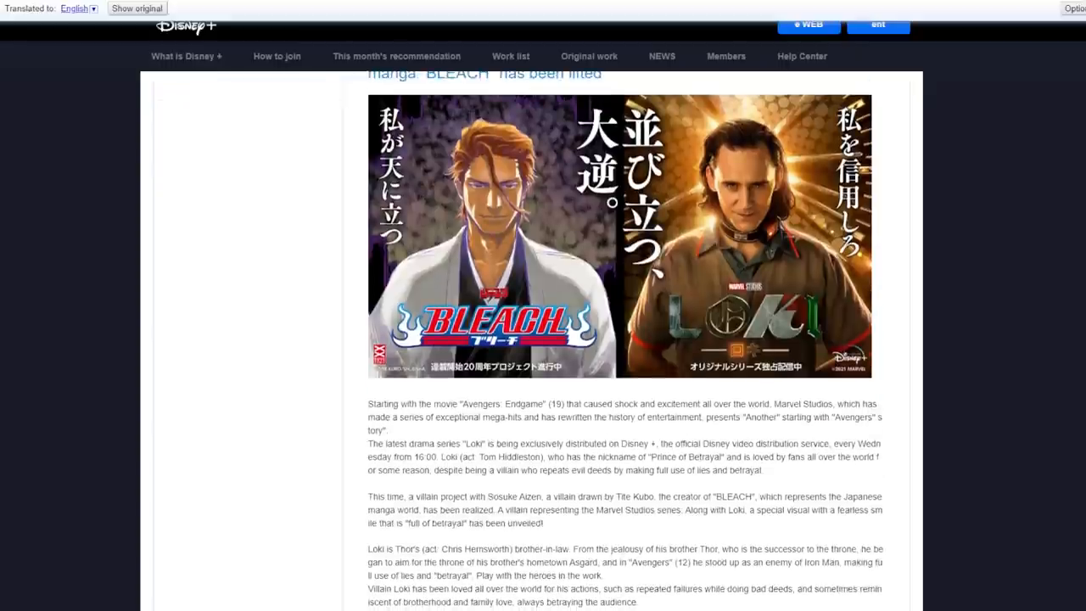
scroll(down, 3)
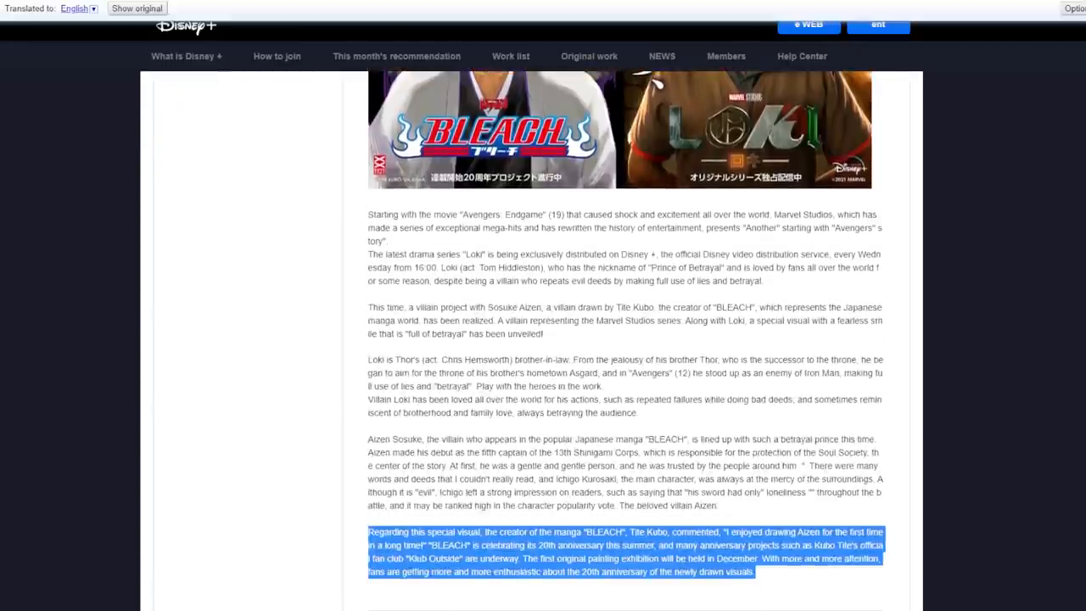
scroll(down, 3)
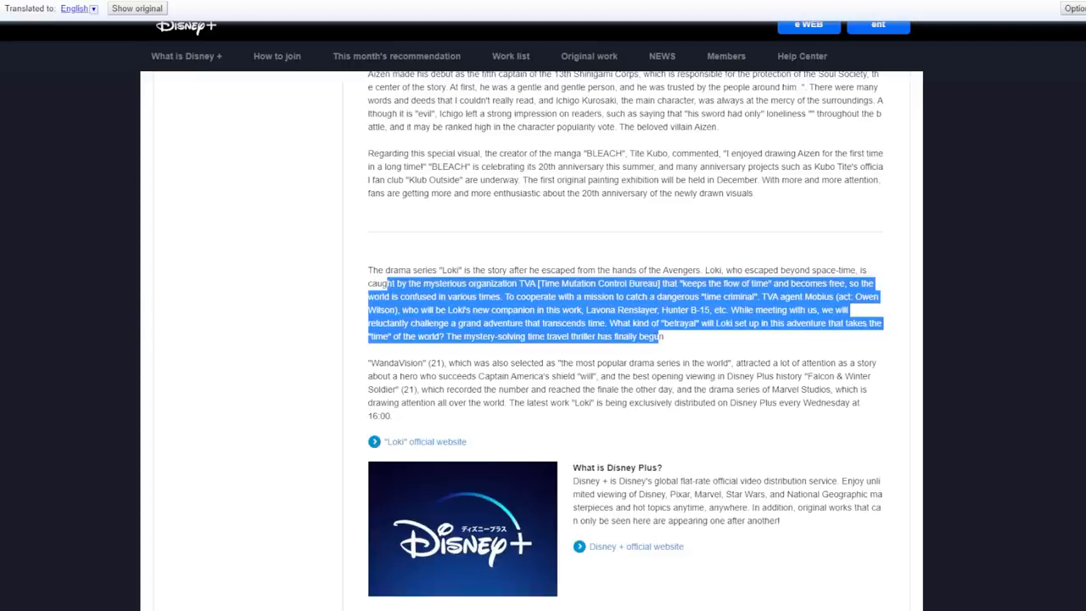
scroll(up, 3)
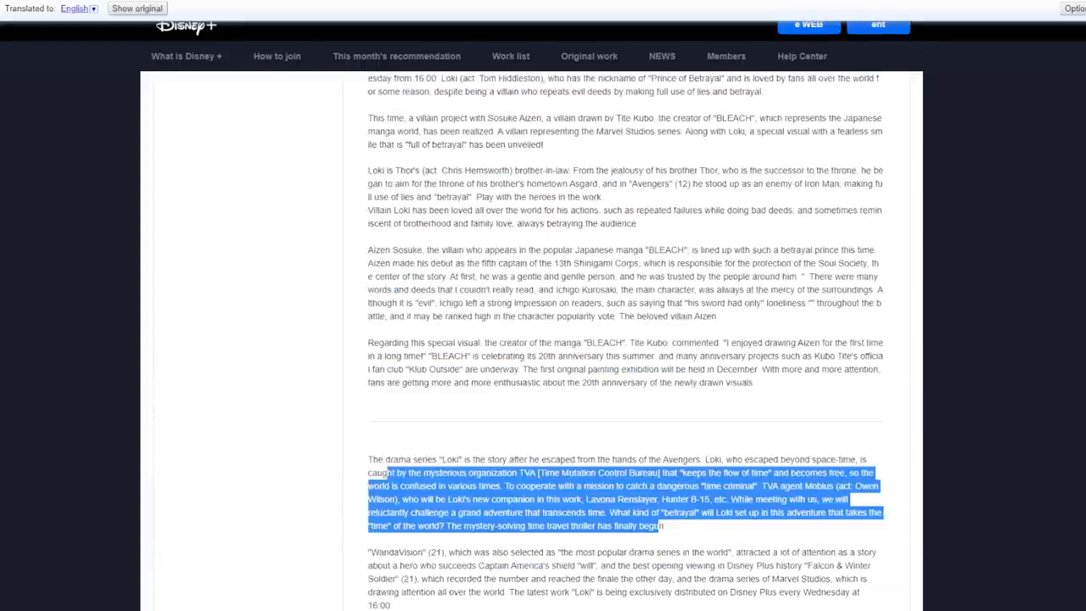
scroll(up, 3)
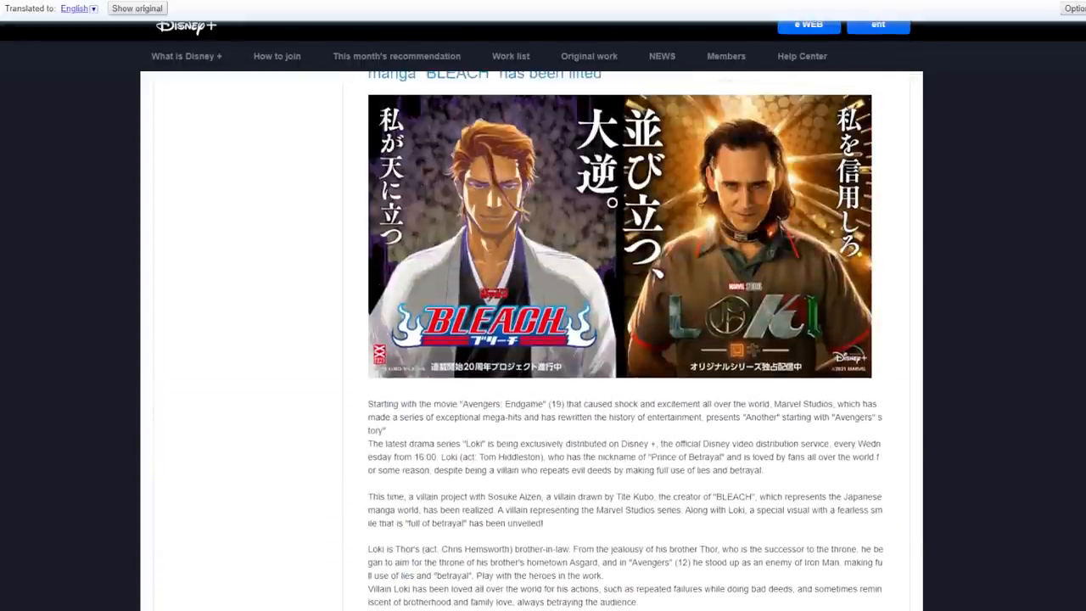
scroll(down, 3)
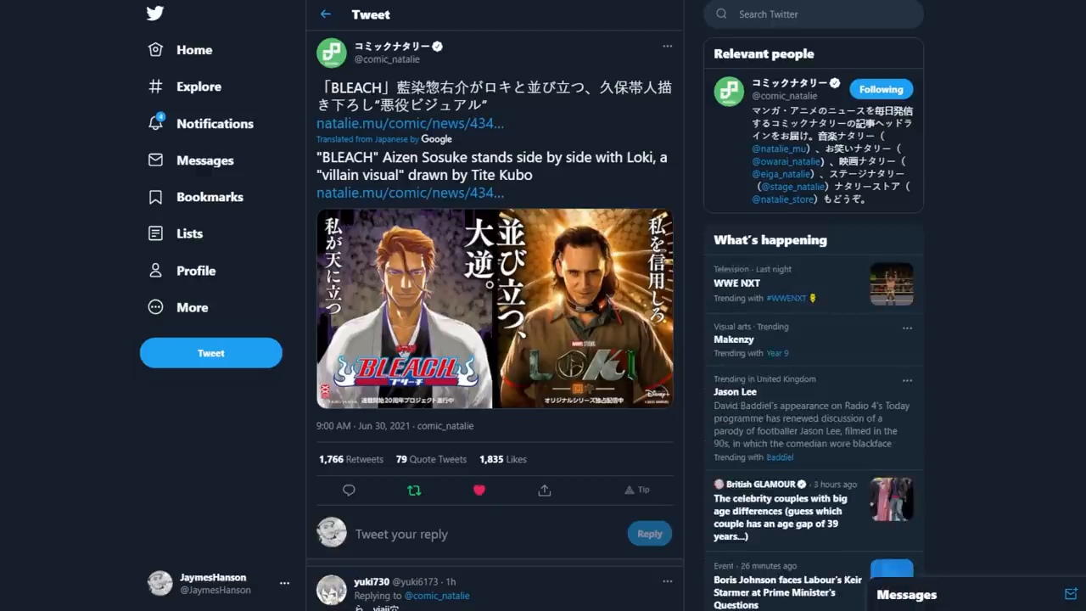
Highlight the translated Comic Natalie headline about Aizen and Loki and read Tite Kubo's comment
drag(384, 157, 533, 175)
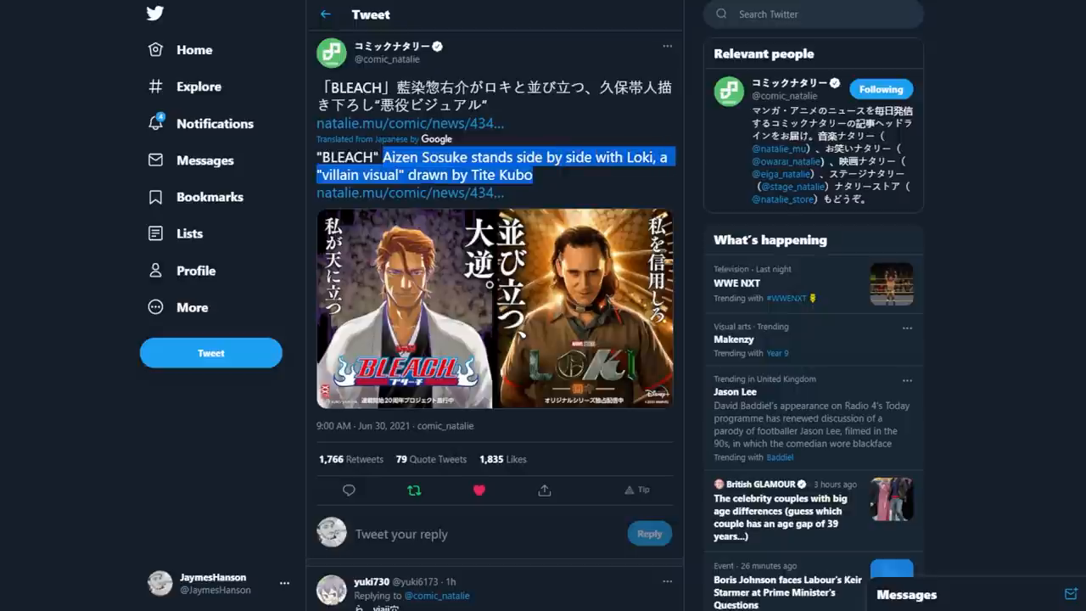
click(410, 194)
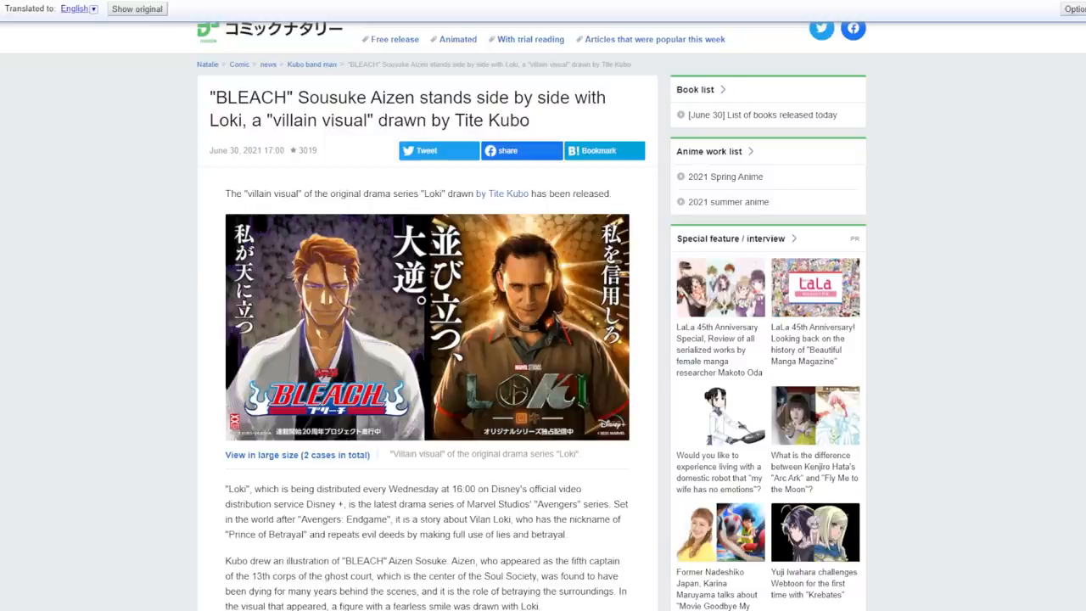
scroll(down, 3)
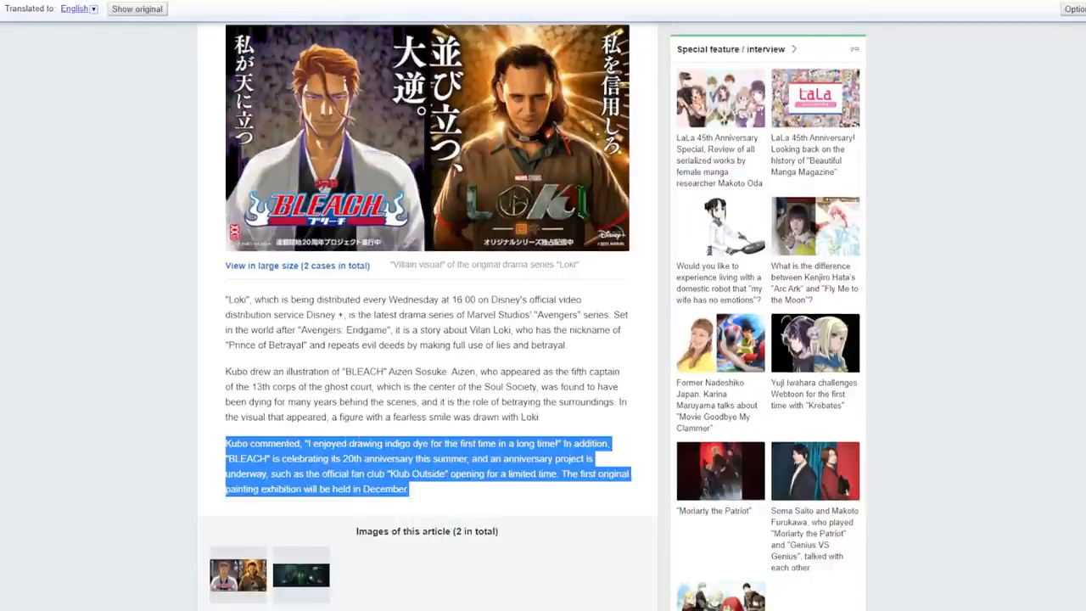
scroll(up, 3)
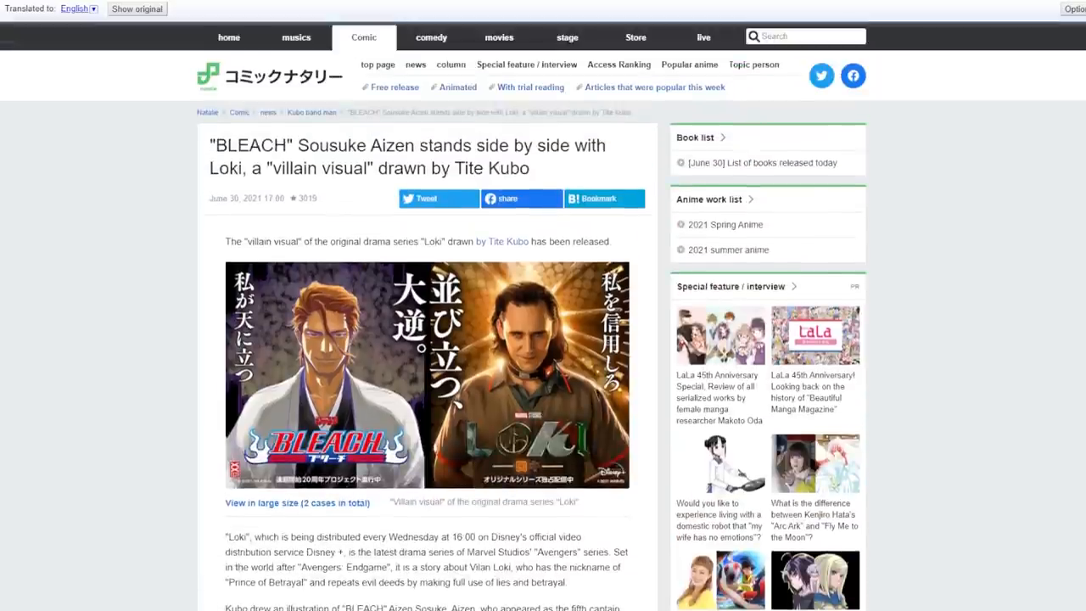
Return to Twitter and bring up the Marvel Studios Japan thread on the villain visual
scroll(down, 3)
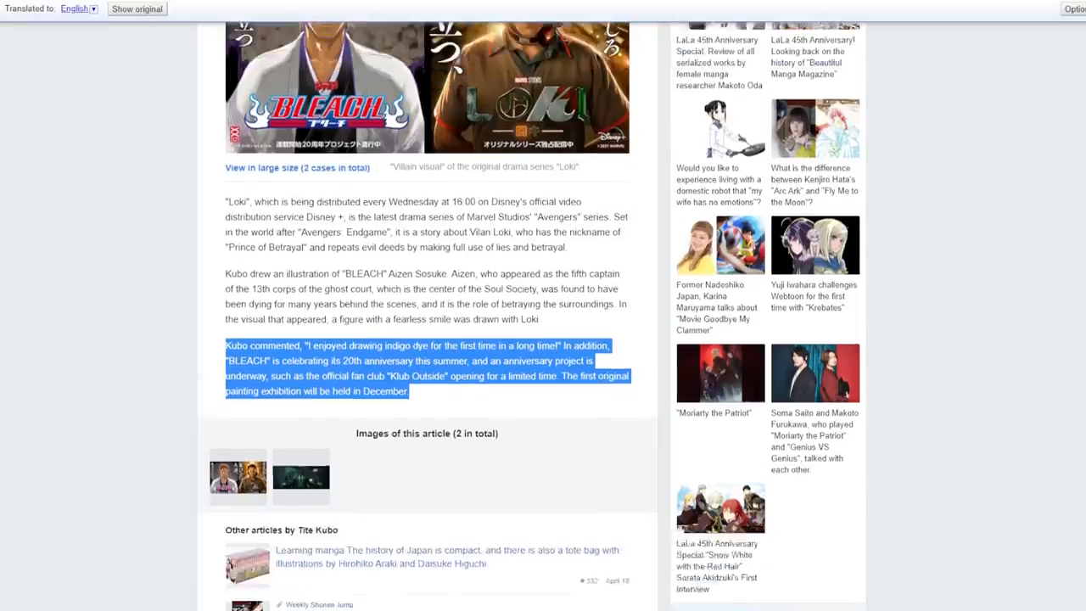
scroll(up, 3)
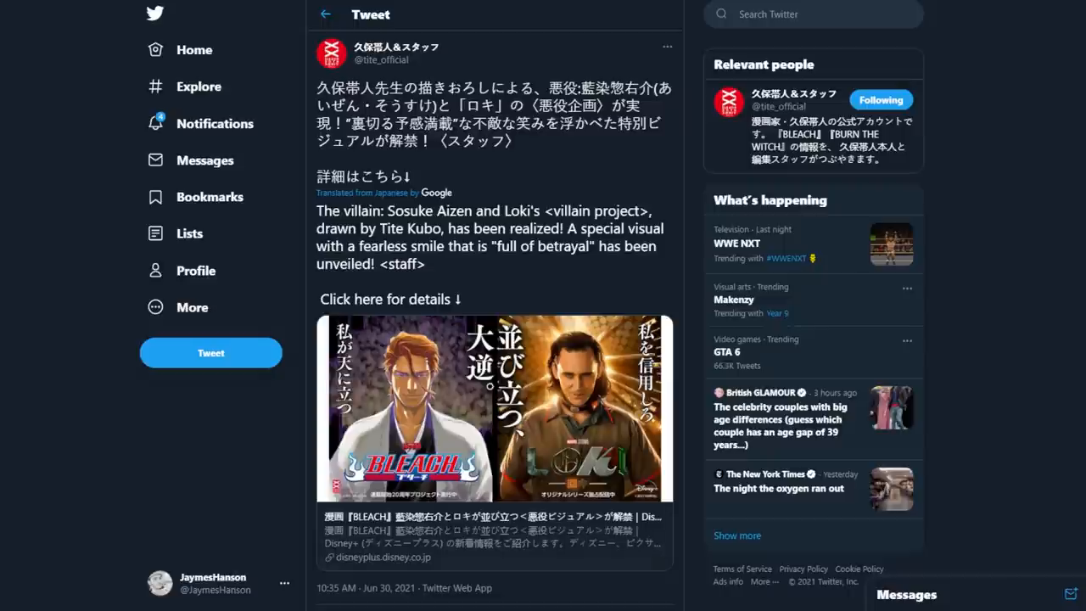
scroll(down, 3)
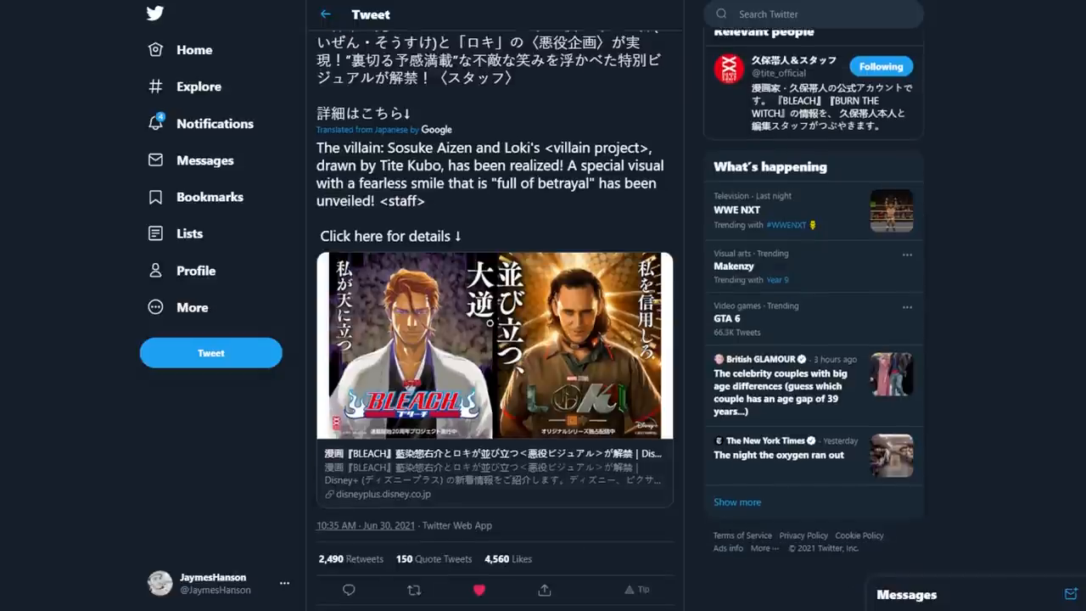
scroll(up, 3)
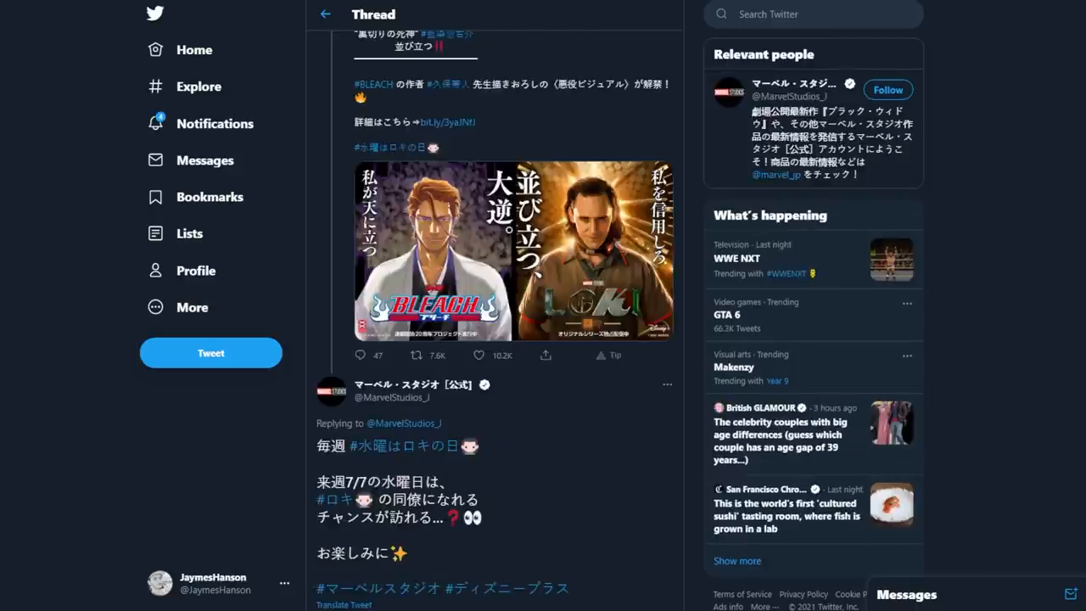
Translate the Marvel Studios Japan reply about the July 7 Loki colleague chance into English
scroll(down, 3)
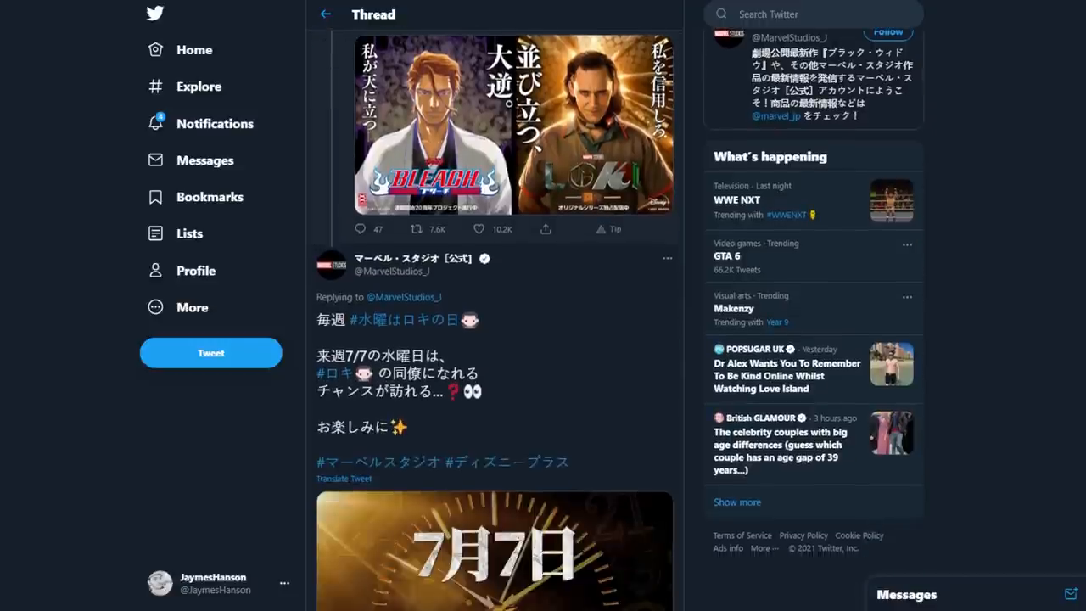
scroll(down, 3)
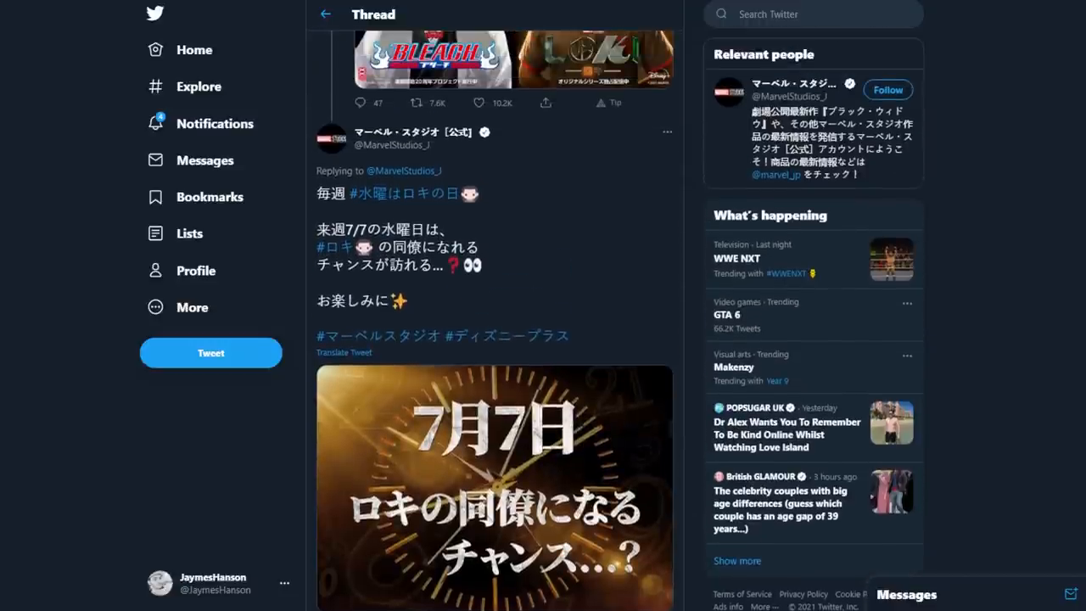
scroll(down, 3)
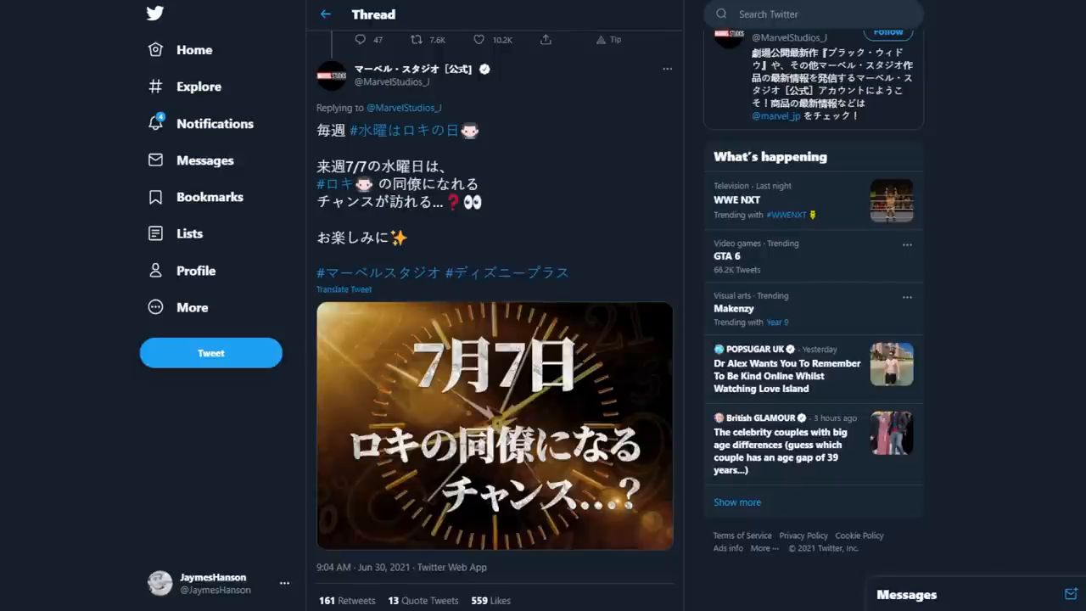
click(343, 288)
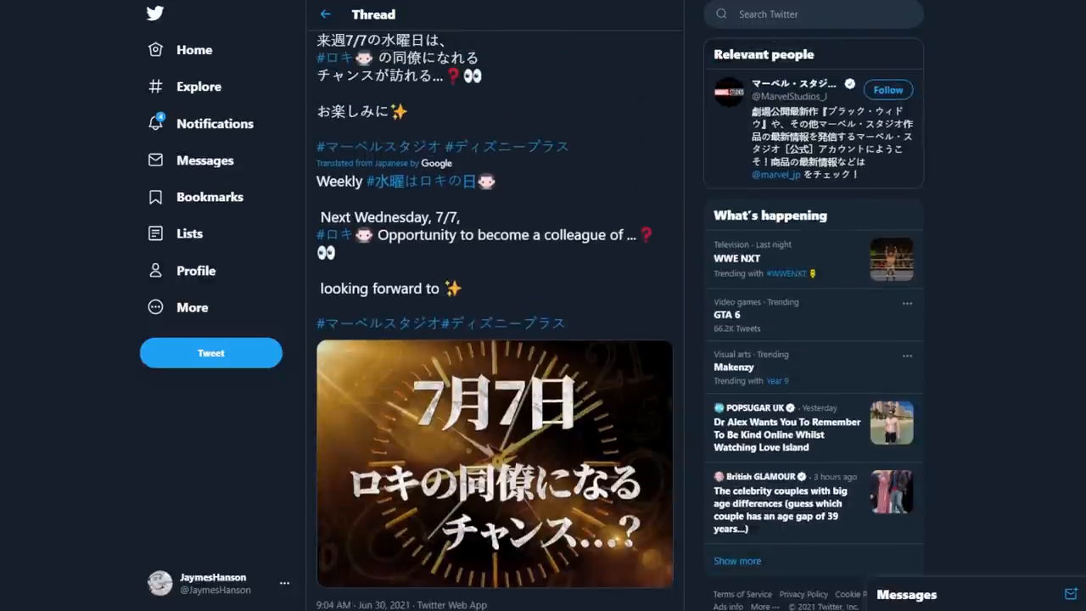
Read the translated July 7 Loki reply and the surrounding thread up and down
scroll(down, 3)
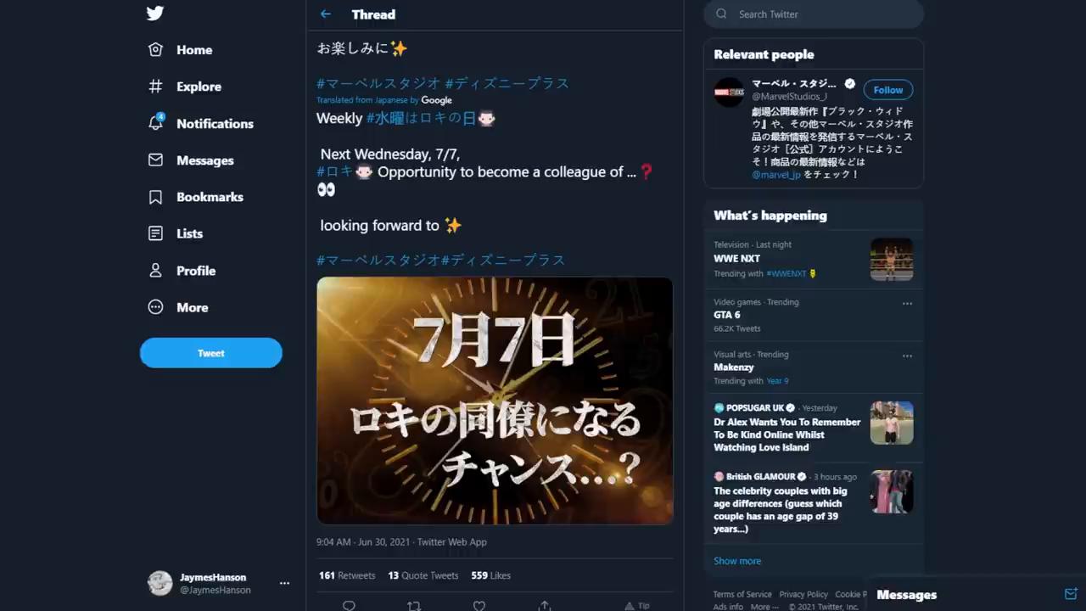
scroll(up, 3)
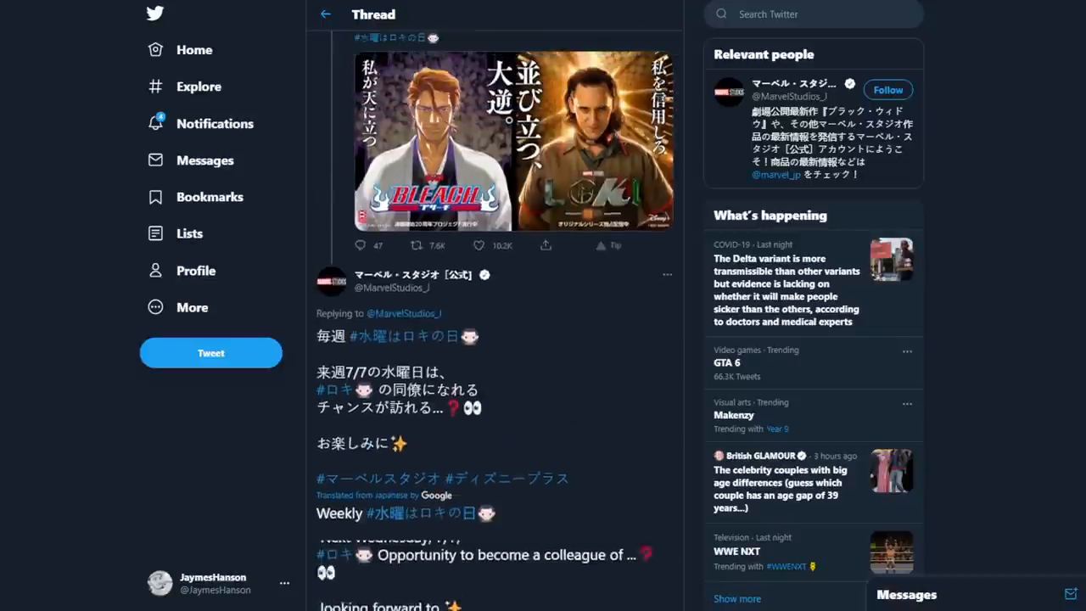
scroll(up, 3)
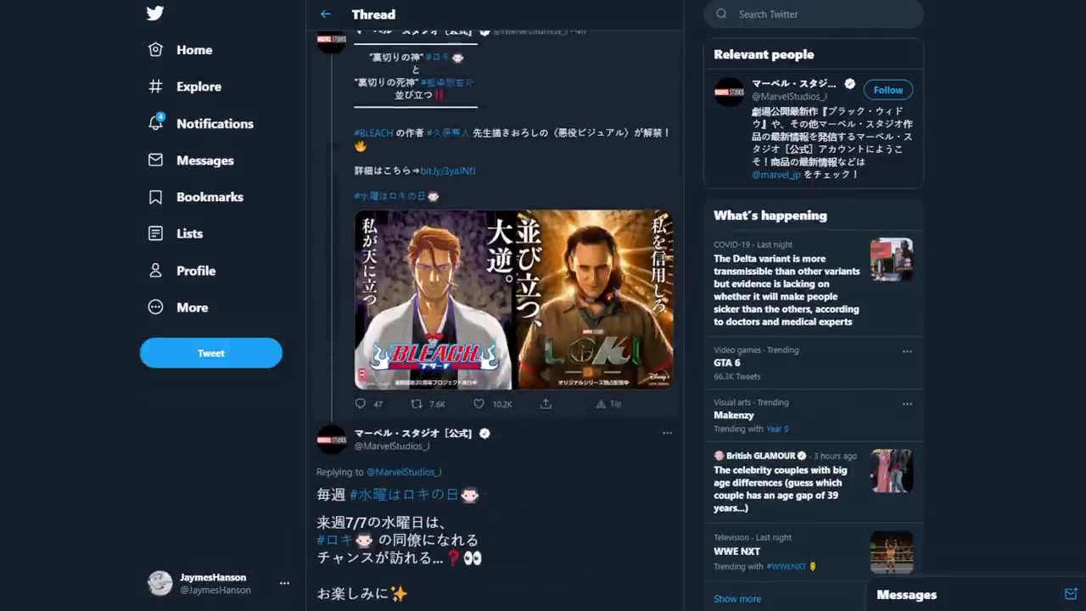
scroll(down, 3)
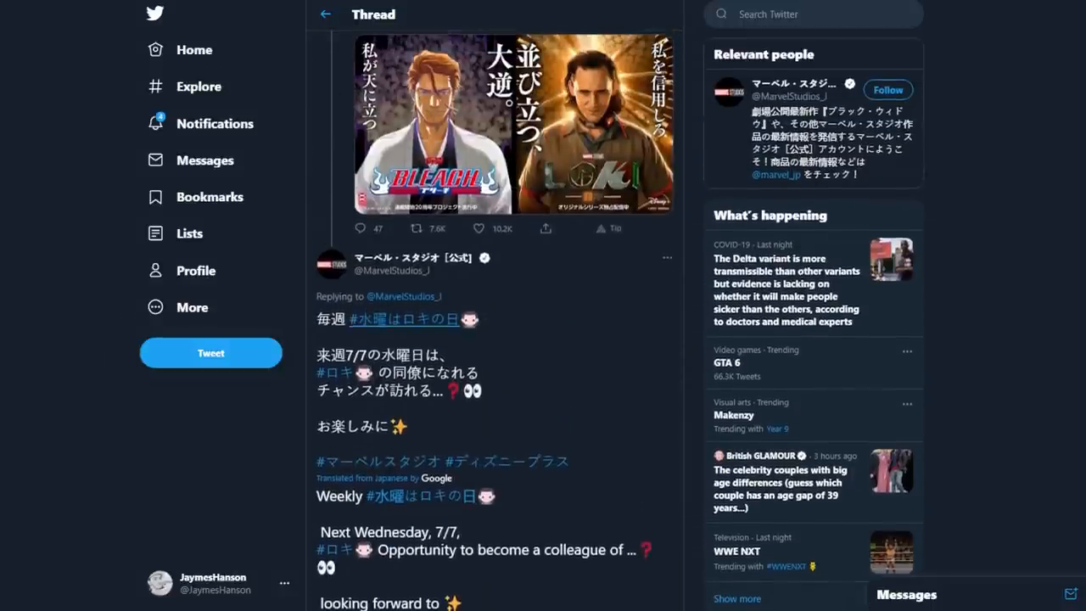
scroll(down, 3)
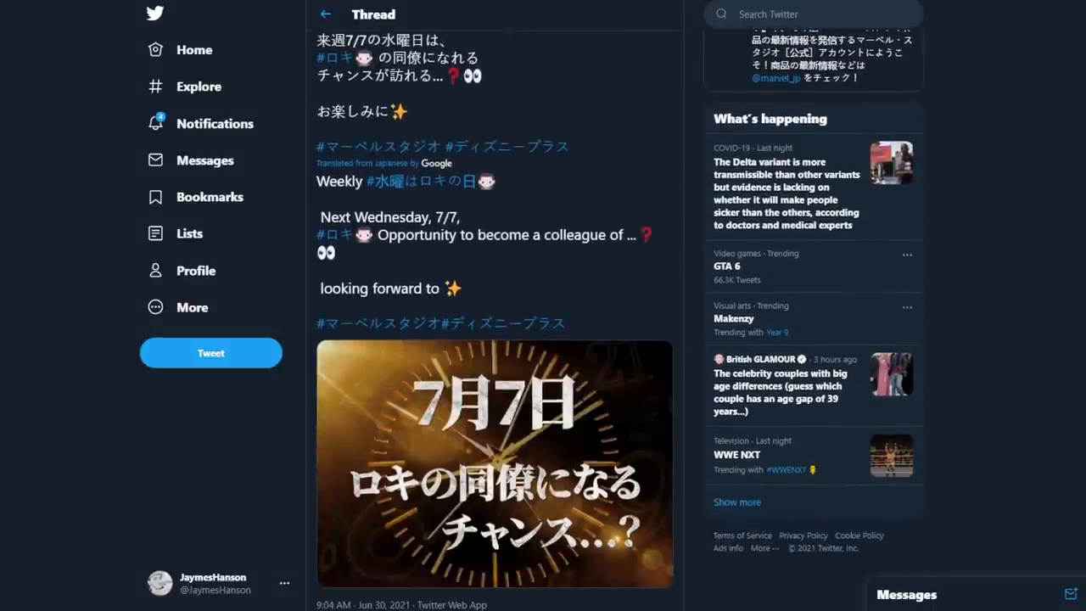
scroll(up, 3)
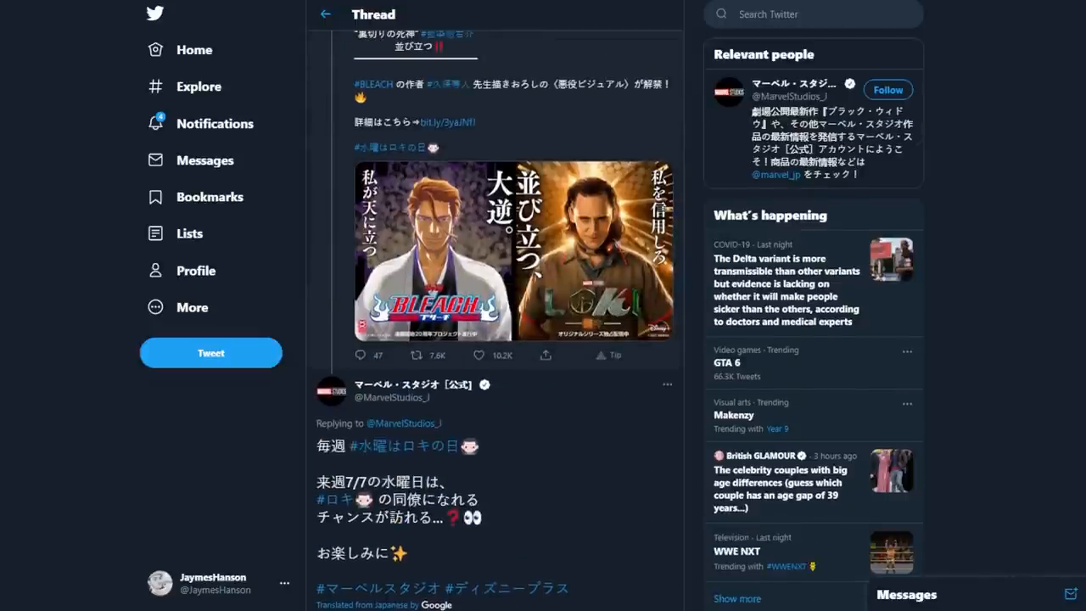
scroll(down, 3)
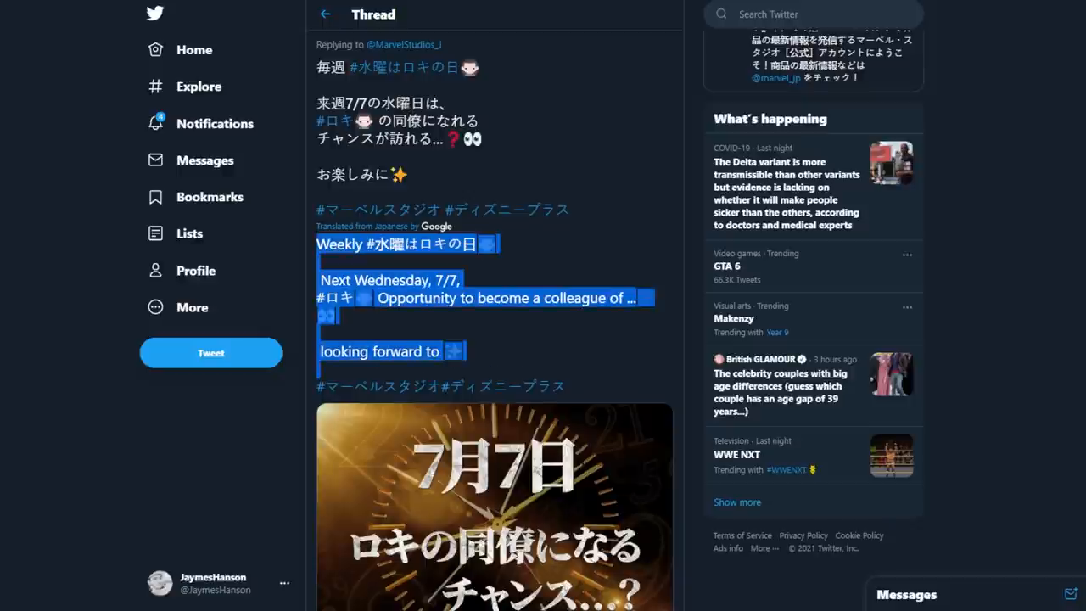
scroll(down, 3)
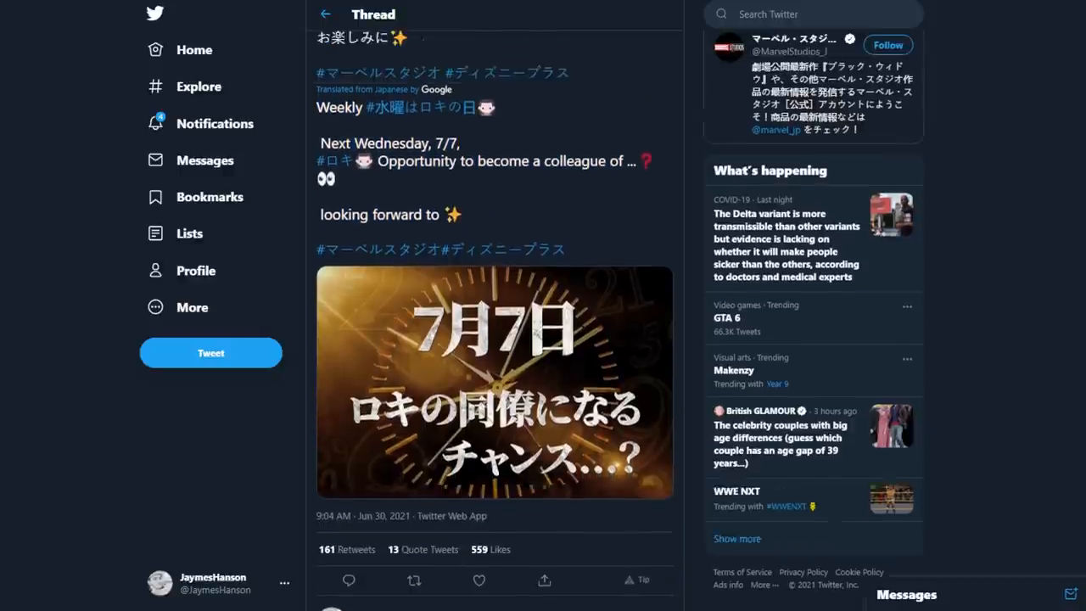
scroll(up, 3)
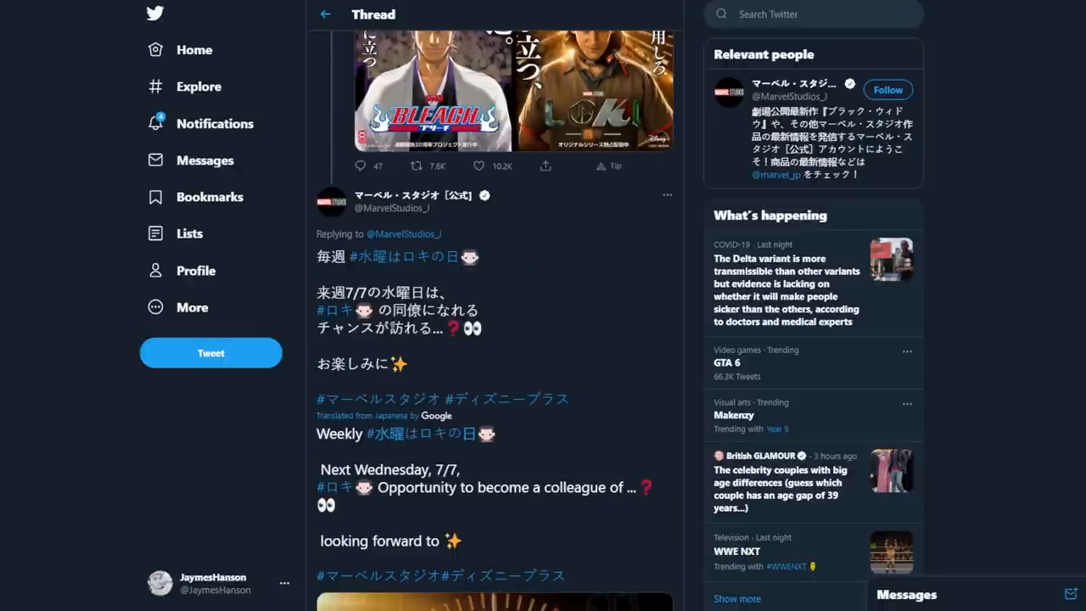
scroll(up, 3)
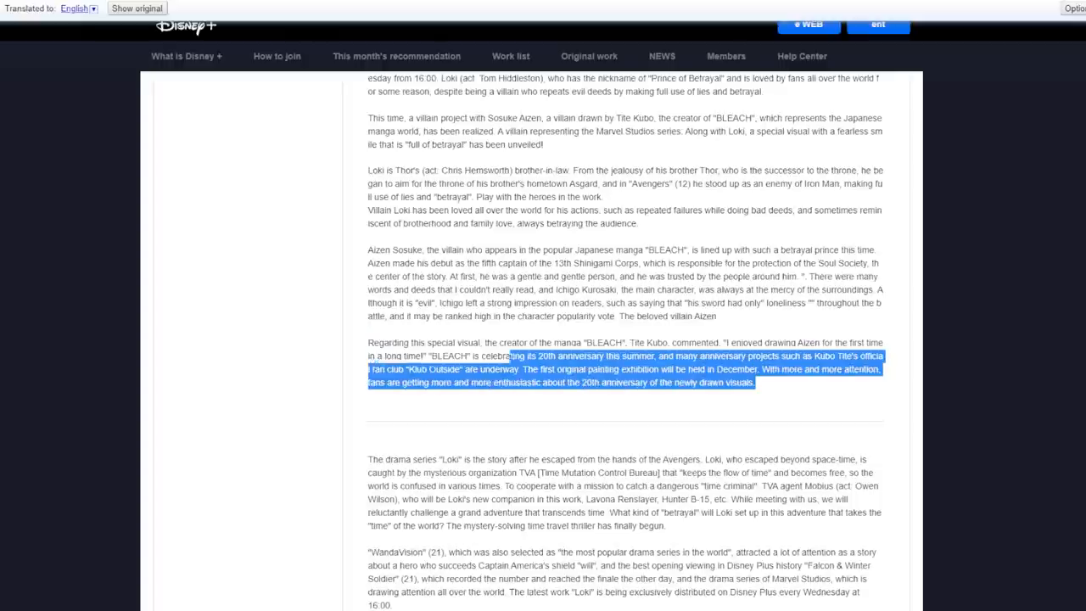
Highlight Tite Kubo's comment about Bleach's 20th anniversary in the Disney+ article
drag(513, 354, 370, 343)
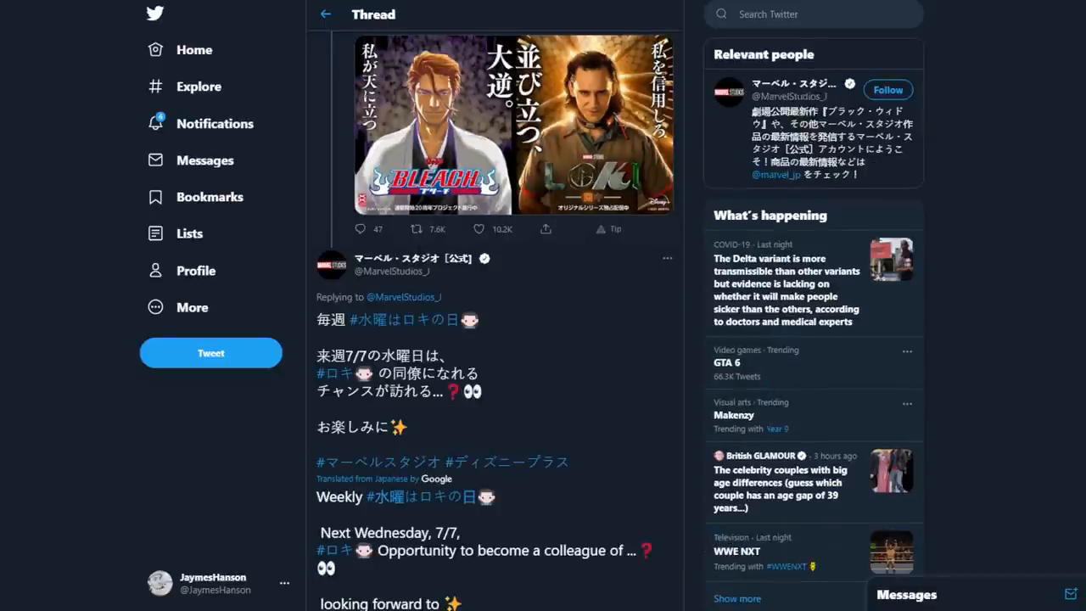
Return to the Disney+ article and highlight the whole 'Regarding this special visual' paragraph with Kubo's comment
scroll(down, 3)
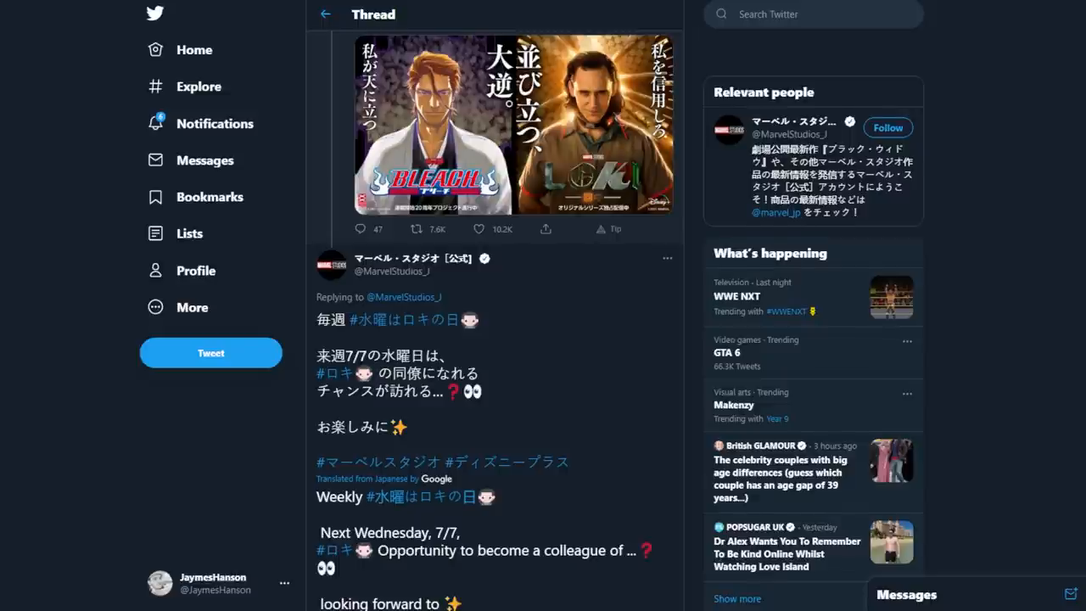
scroll(up, 3)
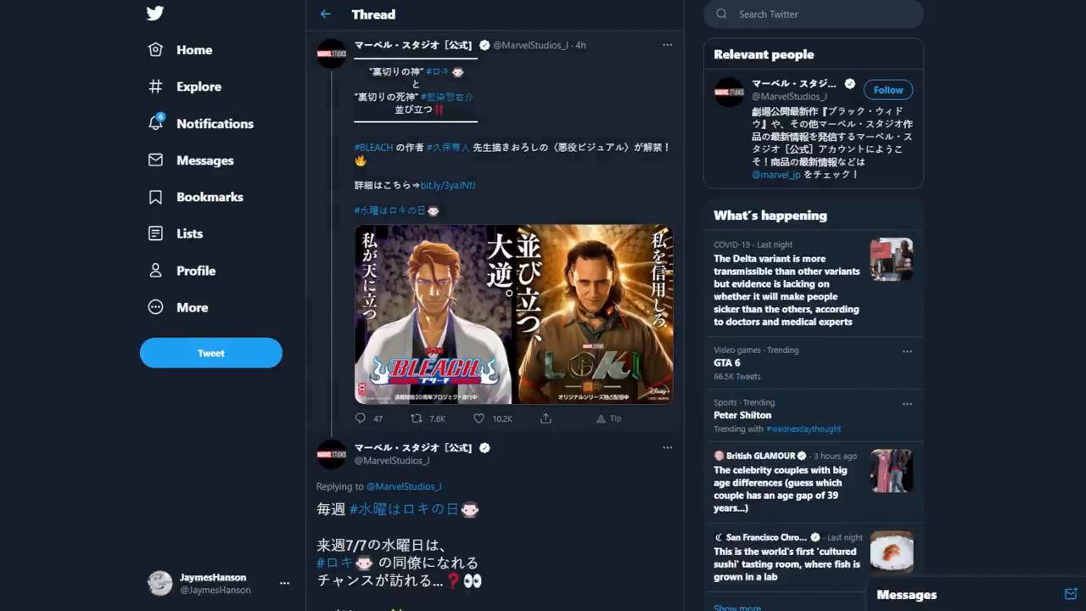
click(448, 185)
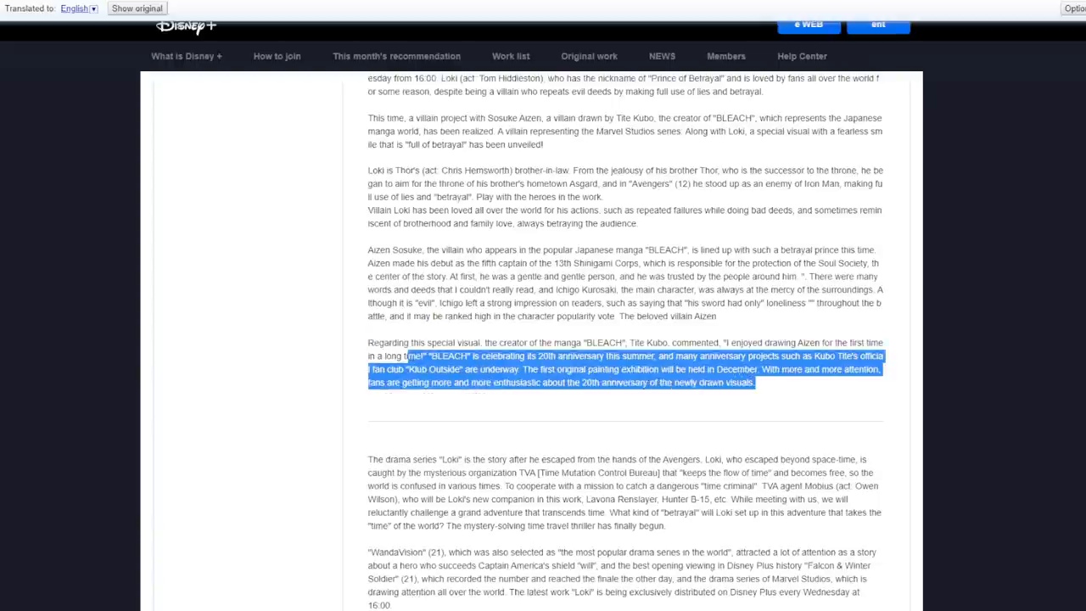
drag(411, 357, 370, 343)
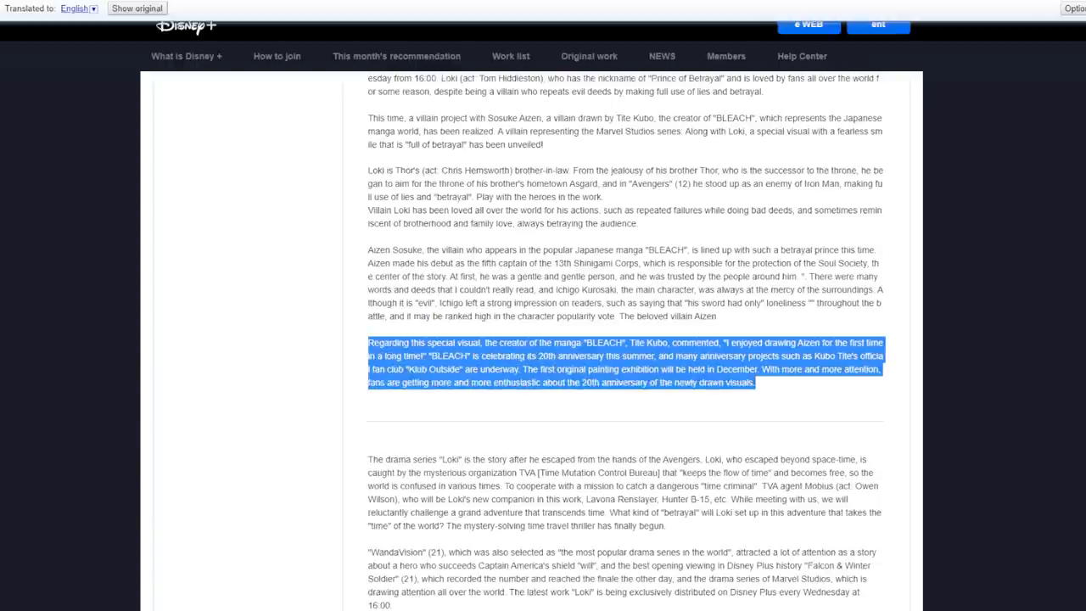